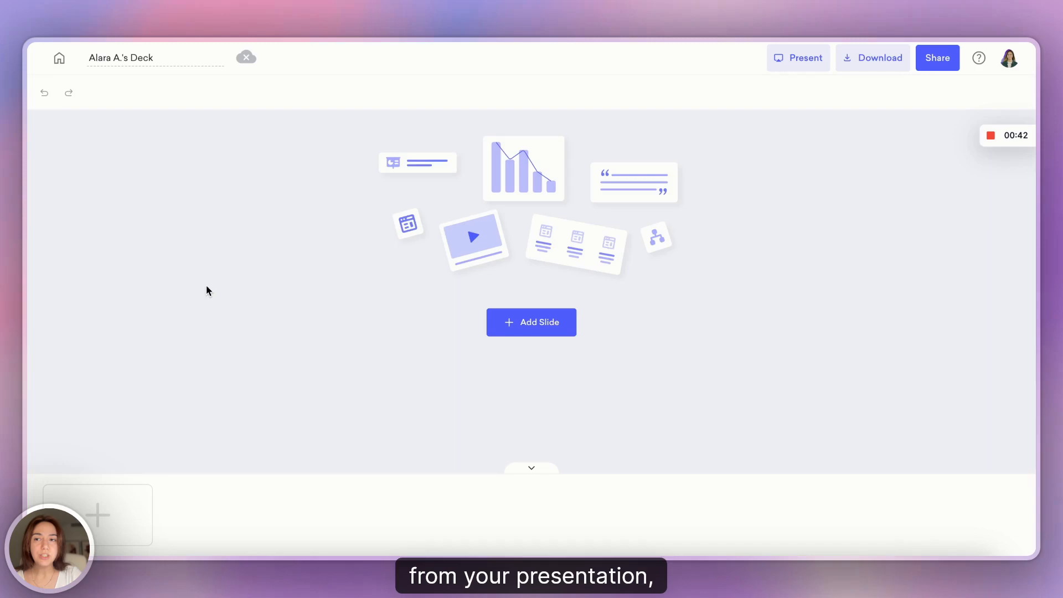
# Start adding a first slide to the empty deck via Add Slide
pyautogui.click(531, 323)
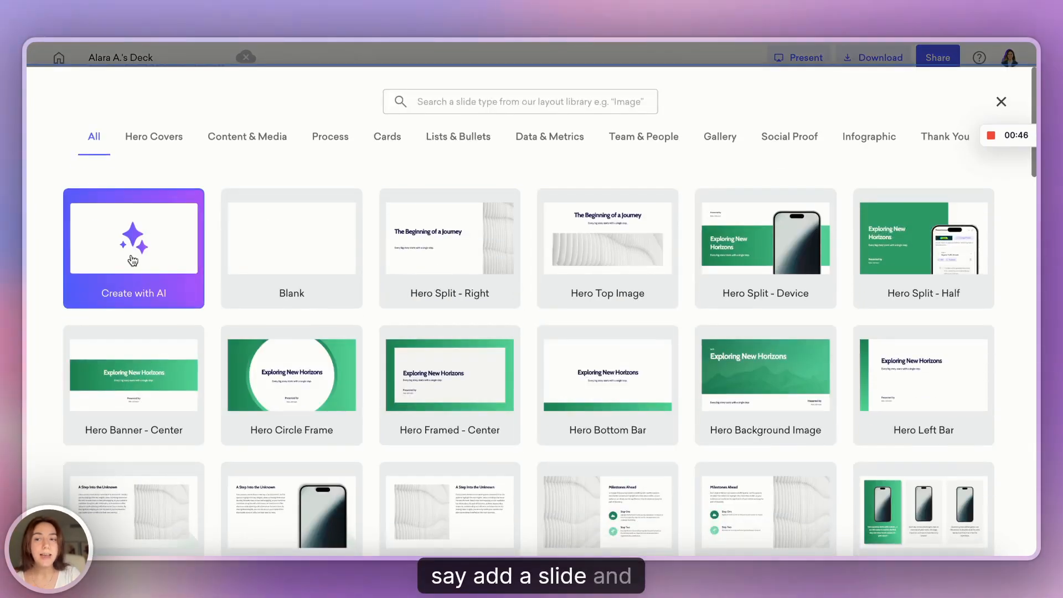
# Choose Create with AI and scroll to the Four Step Icons layout suggestion
pyautogui.click(1001, 102)
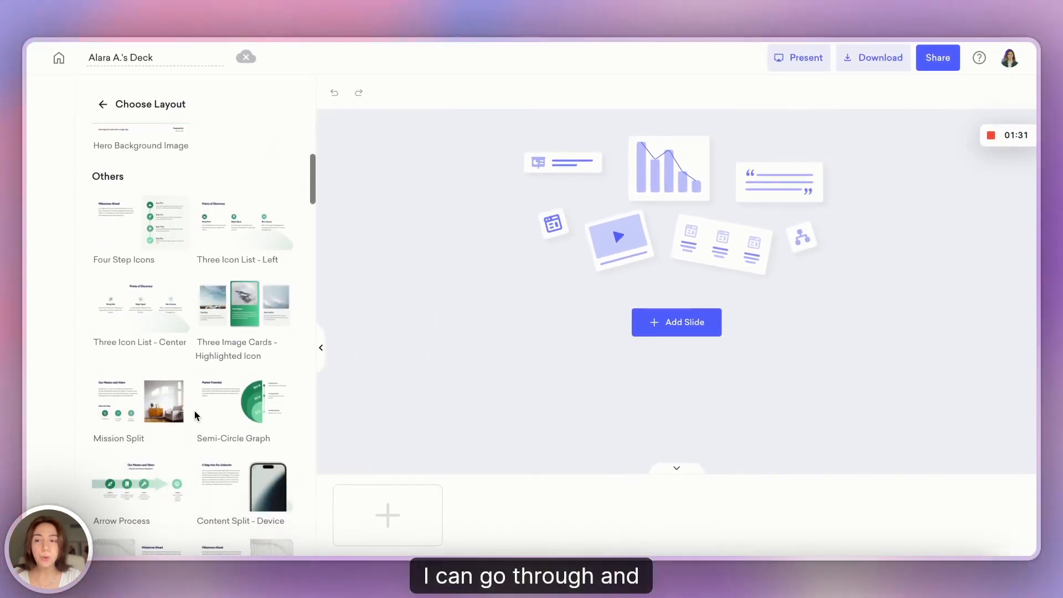
pyautogui.scroll(-3)
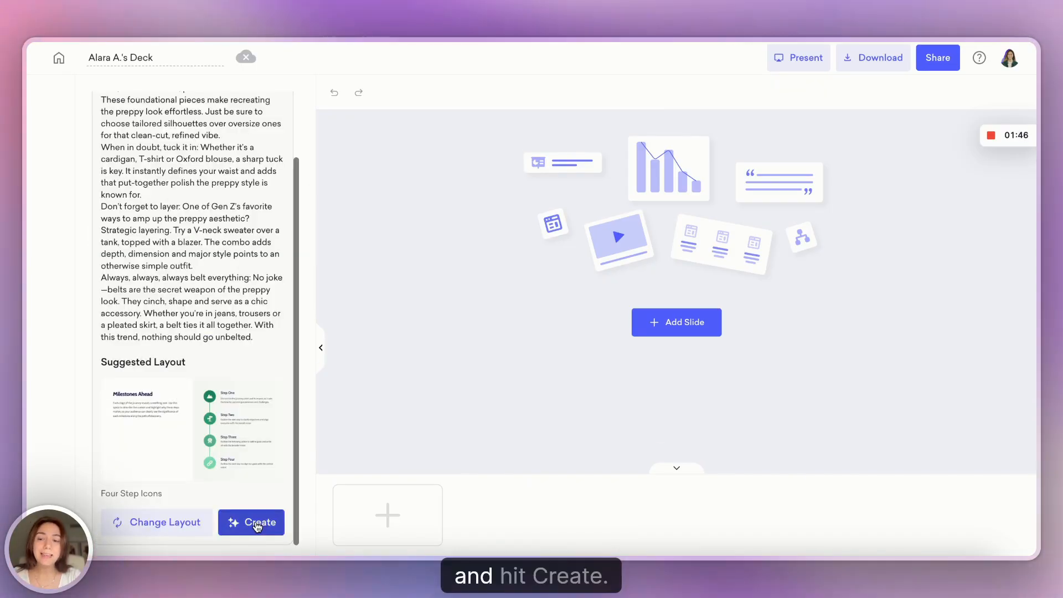
# Generate the slide, view the PDF and PPT download options, then return to the slide
pyautogui.click(252, 523)
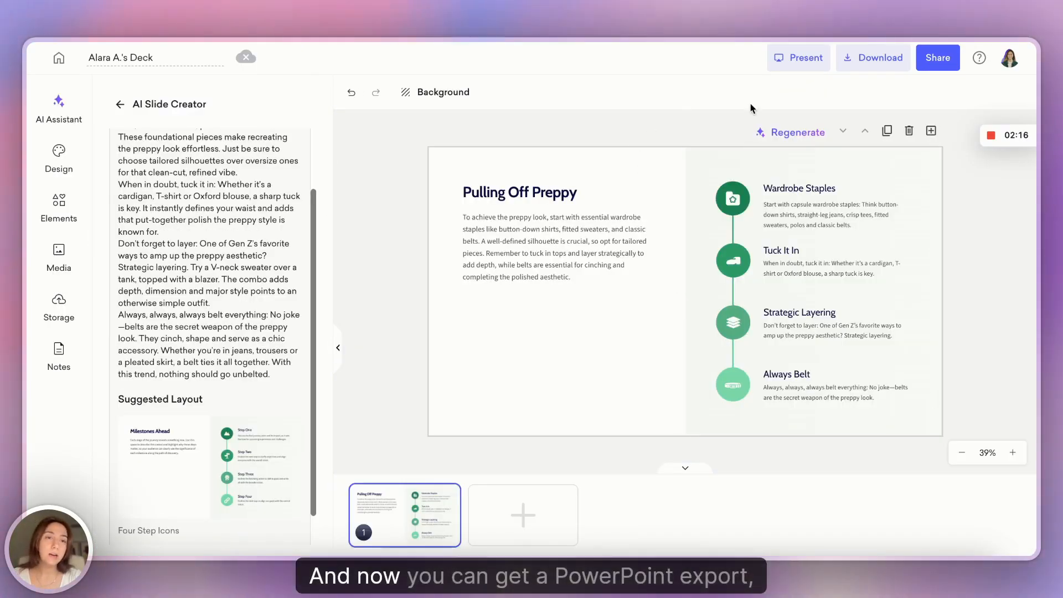
pyautogui.click(873, 58)
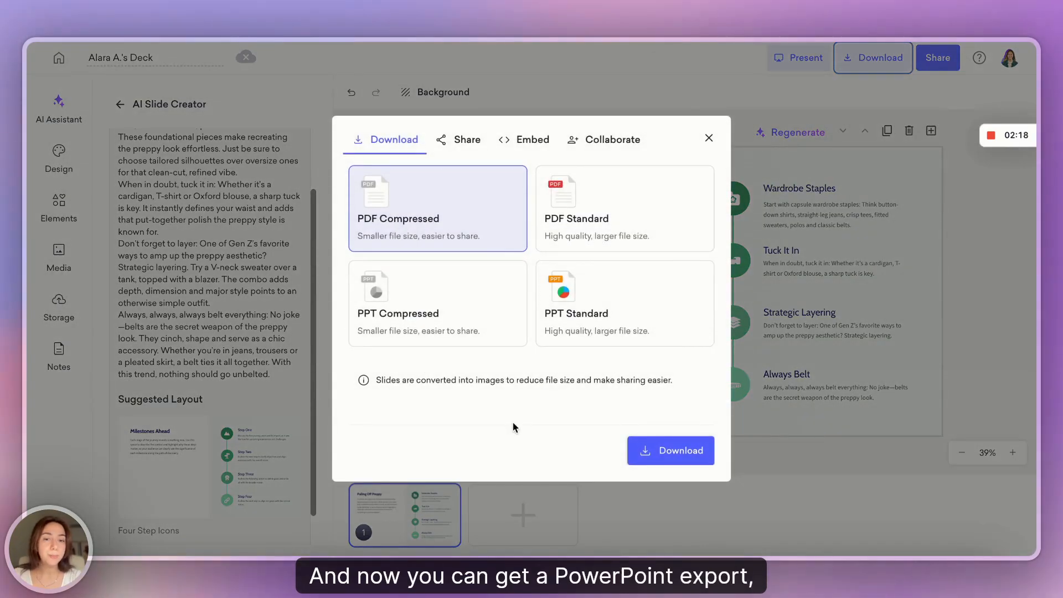
pyautogui.click(709, 137)
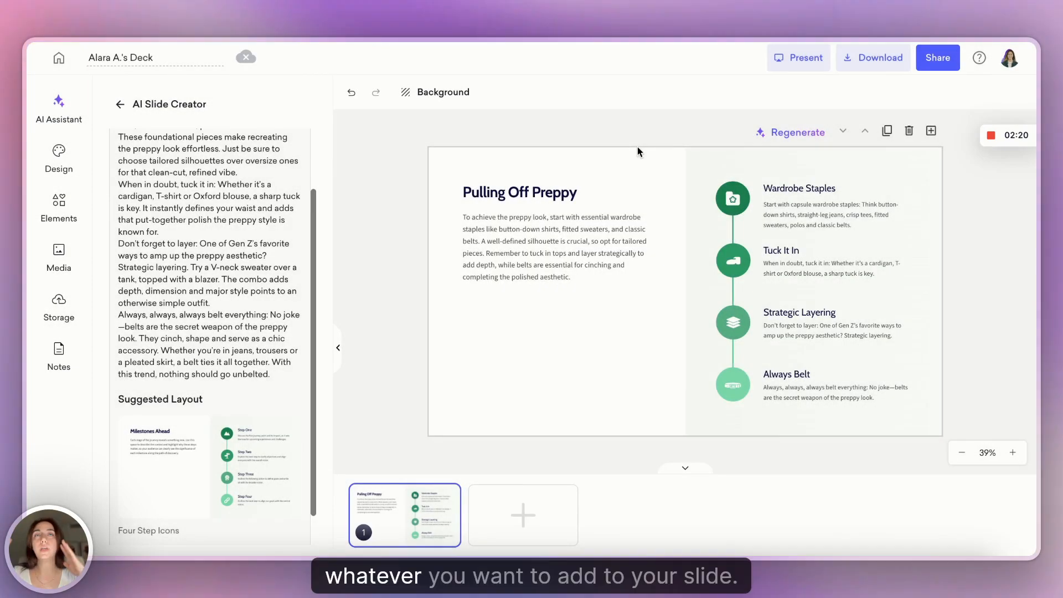